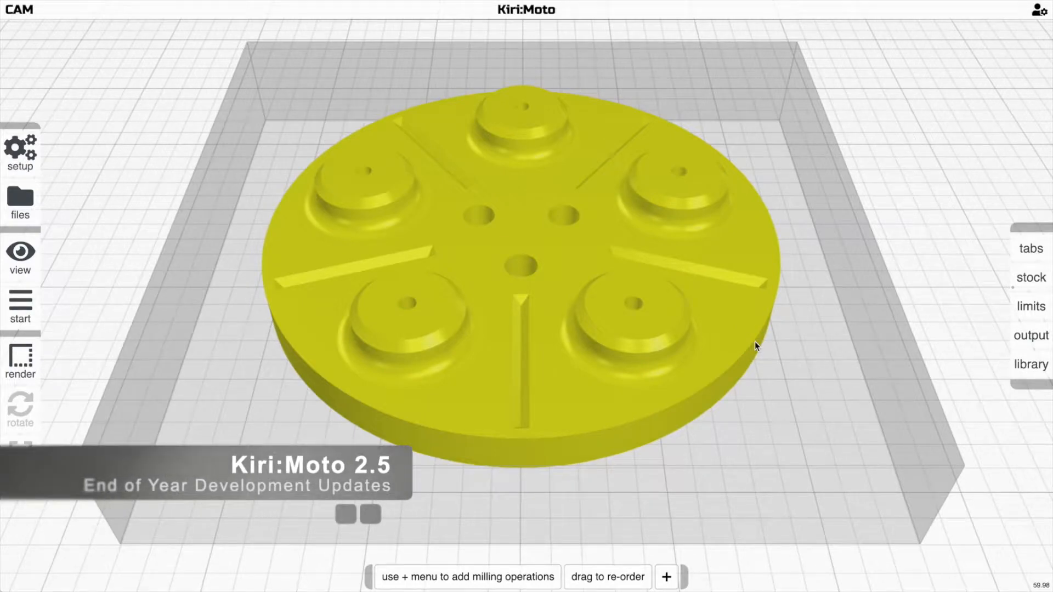
{"action": "mouse_move", "coordinate": [286, 227]}
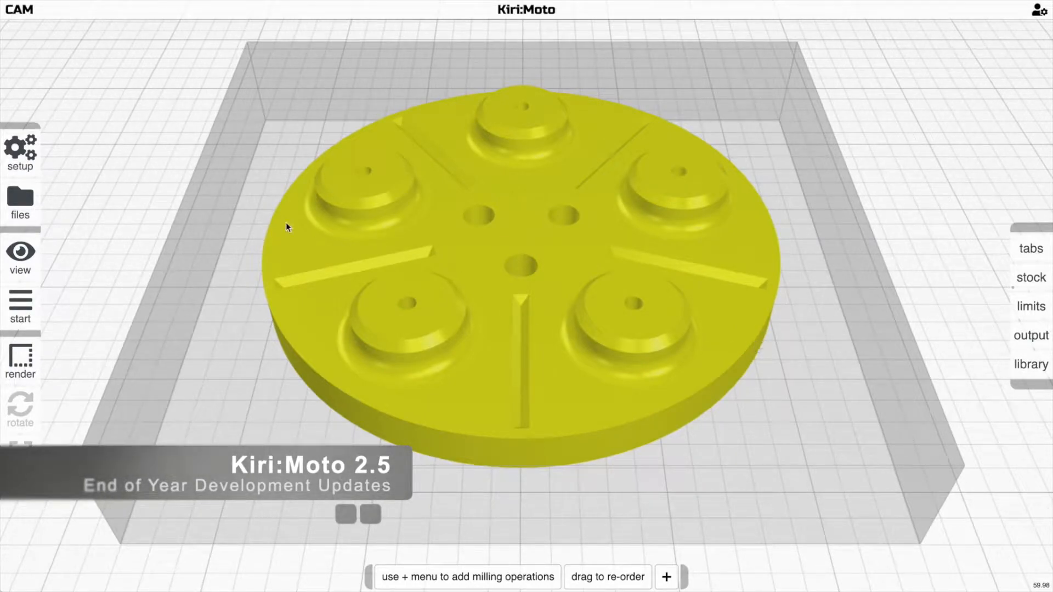
Bring up the Sienci LongMill Marlin device settings with its gcode header macro
{"action": "left_click", "coordinate": [20, 150]}
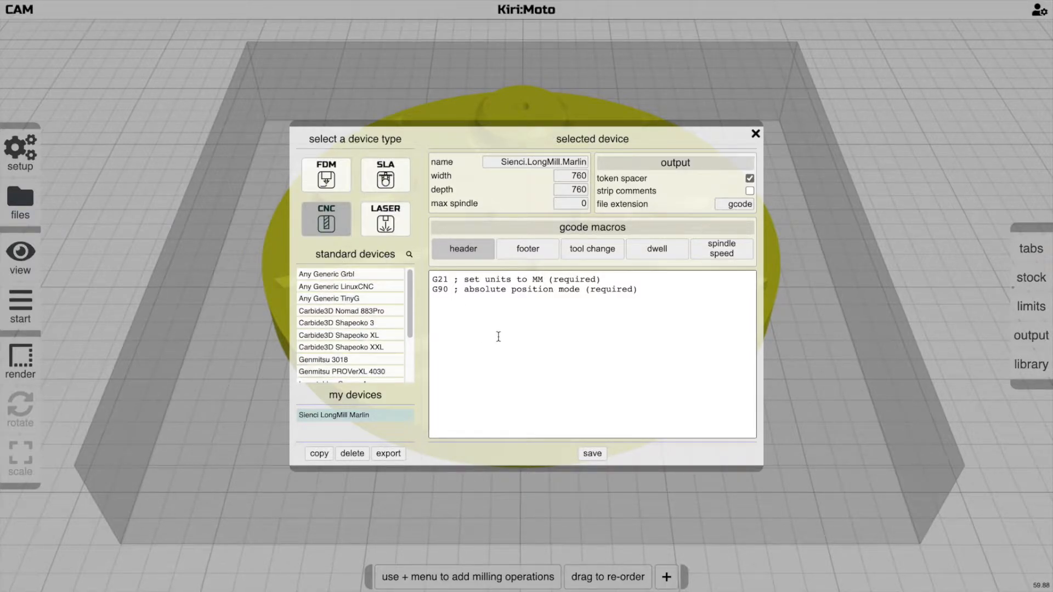
Review the tool change and spindle speed macros, then close the device settings
{"action": "left_click", "coordinate": [721, 249]}
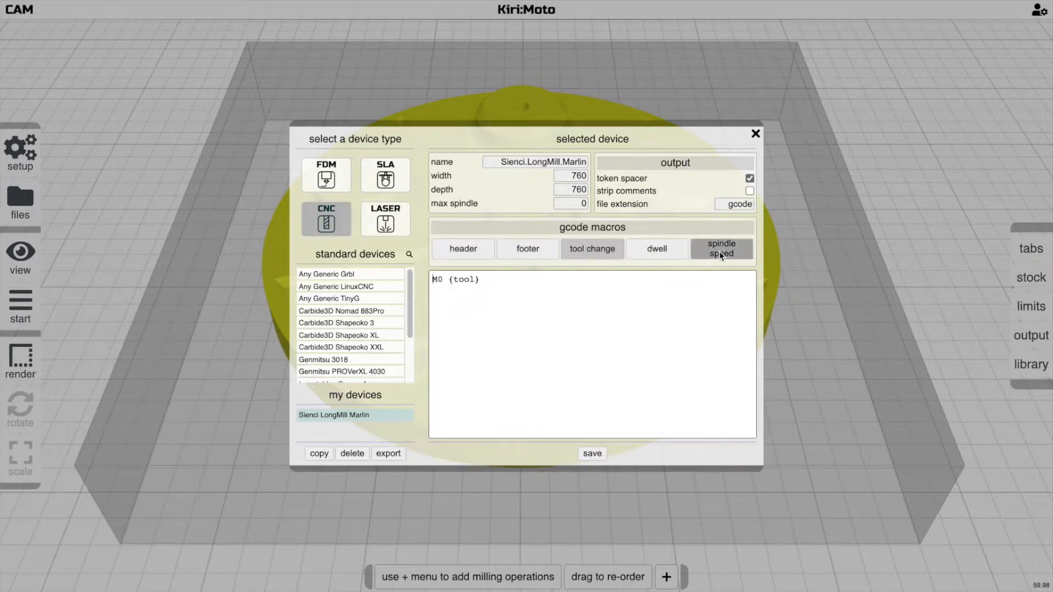
{"action": "left_click", "coordinate": [463, 249]}
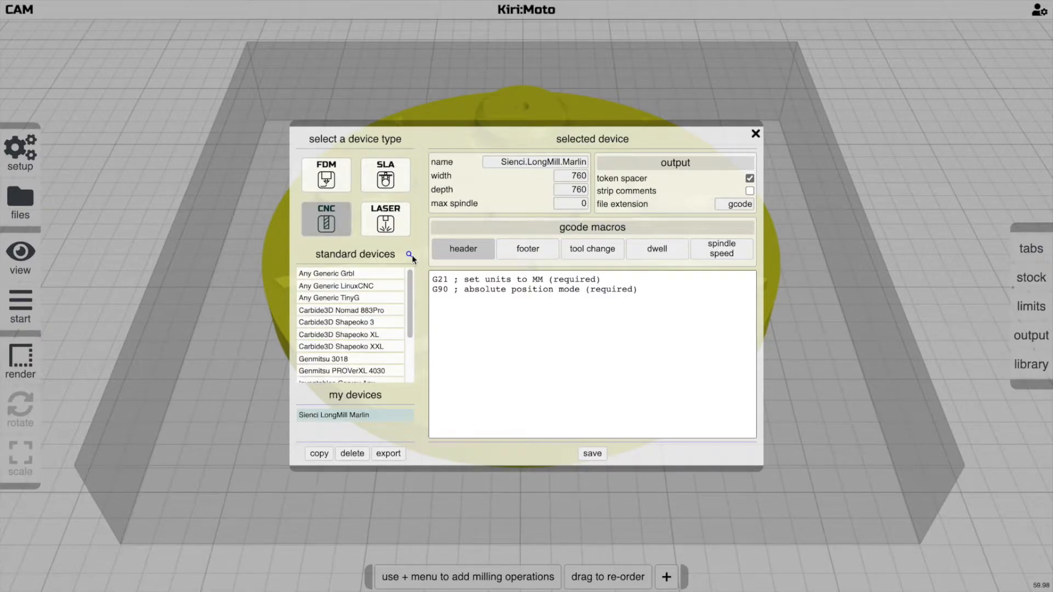
{"action": "left_click", "coordinate": [754, 134]}
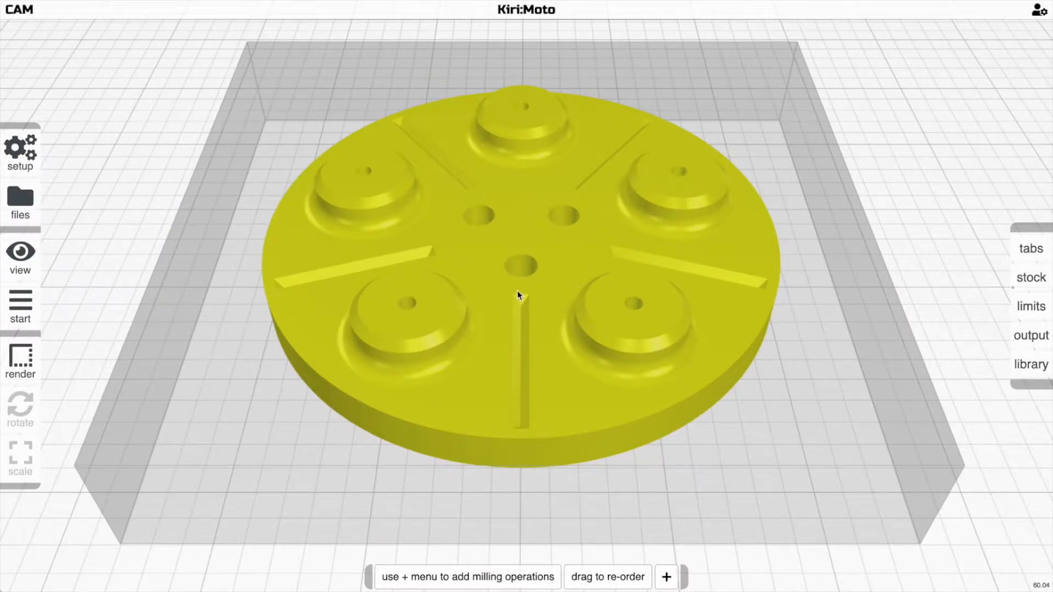
Review the tabs panel and add a rough operation with its default tool settings
{"action": "left_click", "coordinate": [666, 577]}
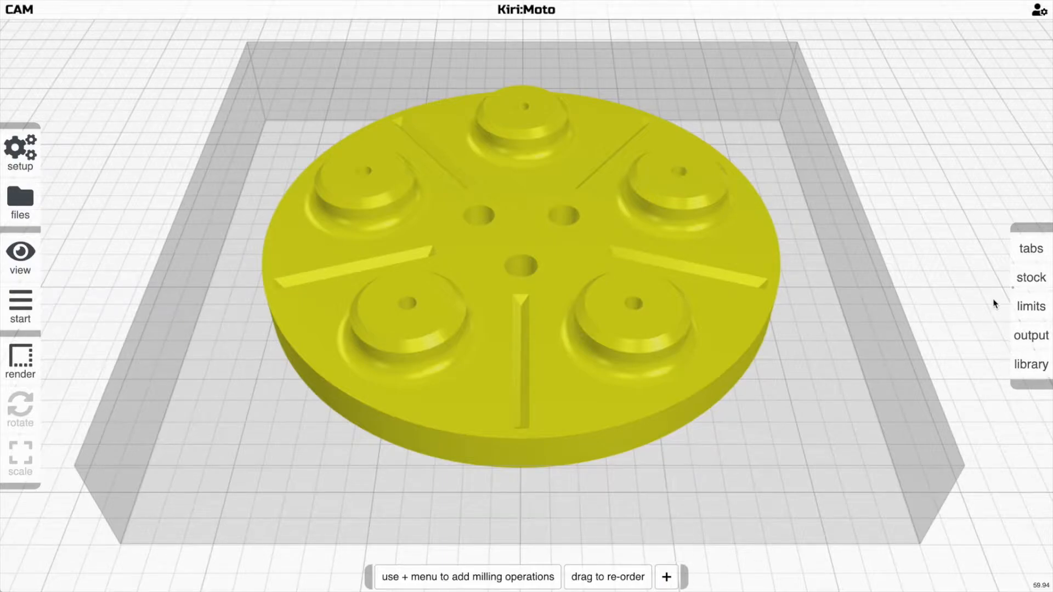
{"action": "left_click", "coordinate": [1031, 249]}
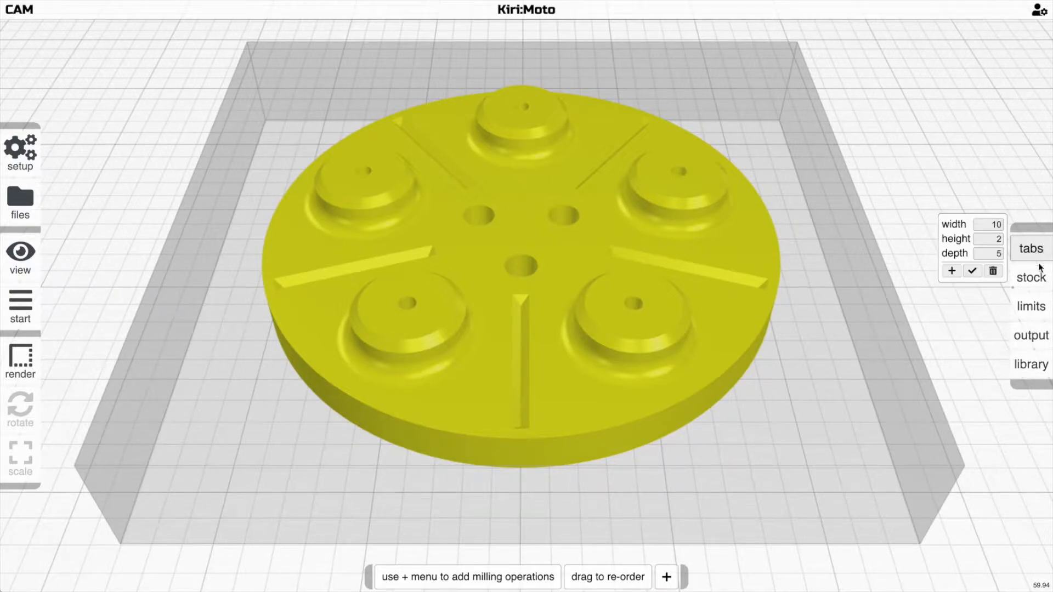
{"action": "left_click", "coordinate": [666, 576]}
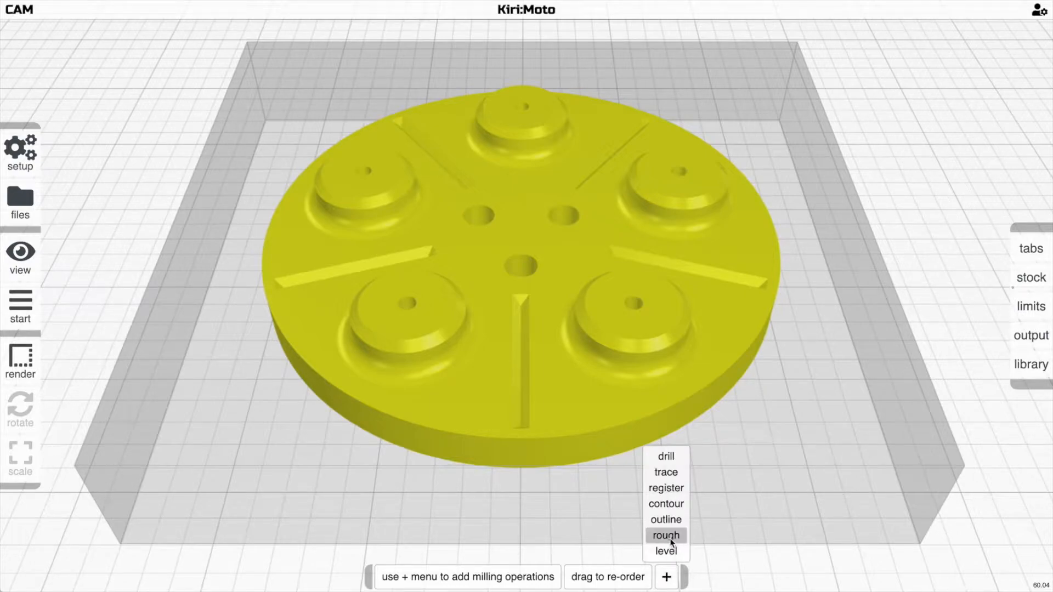
{"action": "left_click", "coordinate": [664, 535]}
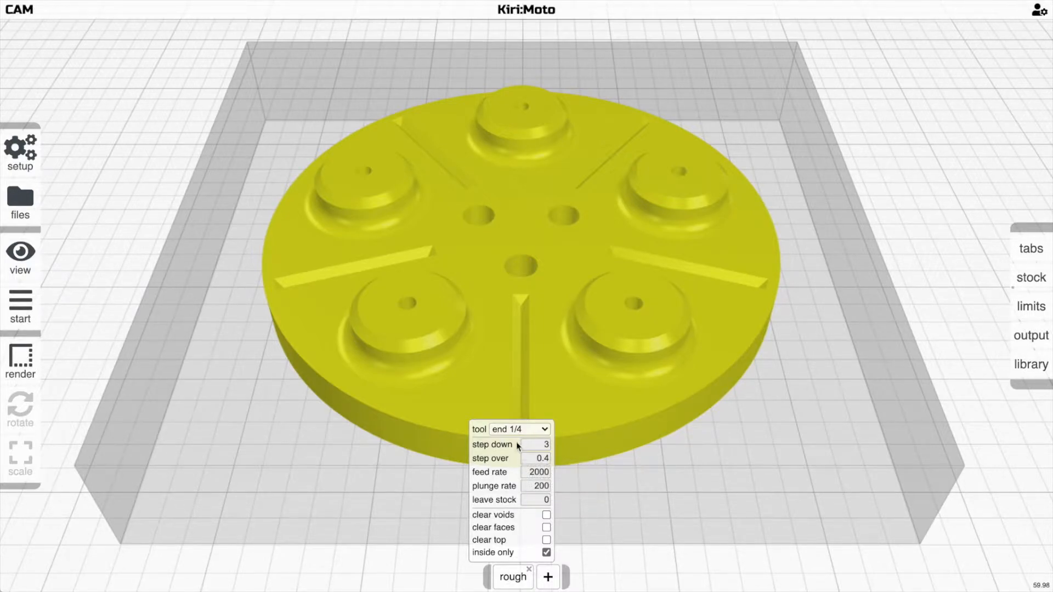
{"action": "left_click", "coordinate": [20, 306]}
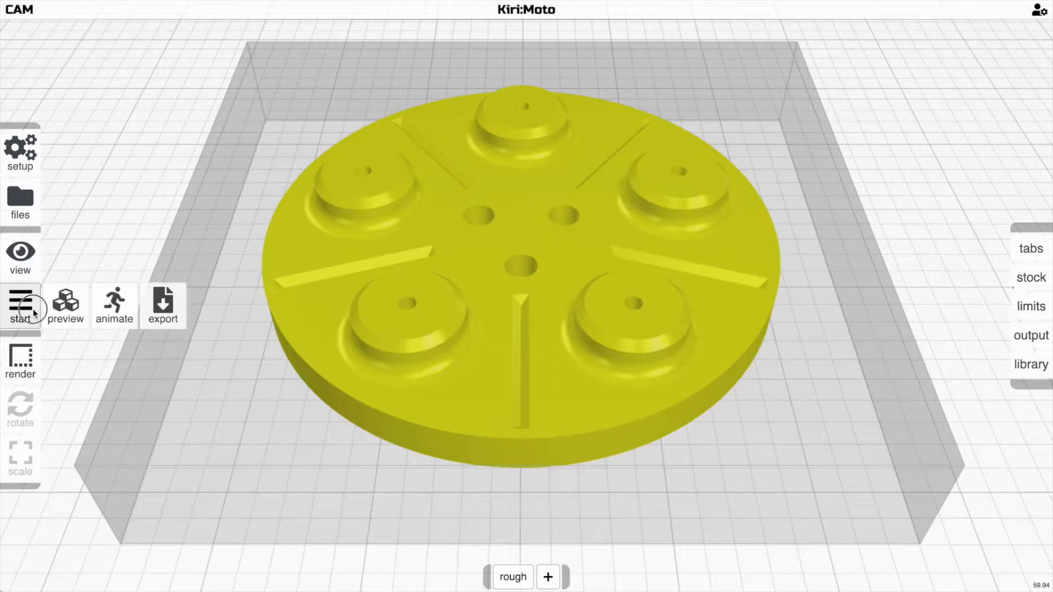
{"action": "left_click", "coordinate": [66, 306]}
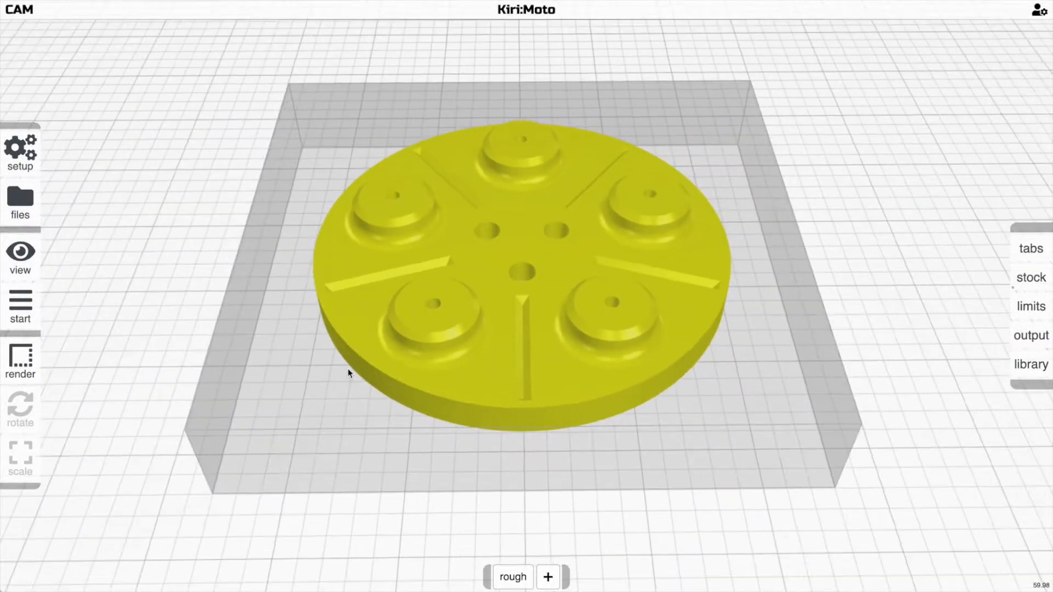
Add outline and trace operations and move trace to the end of the sequence
{"action": "left_click", "coordinate": [513, 577]}
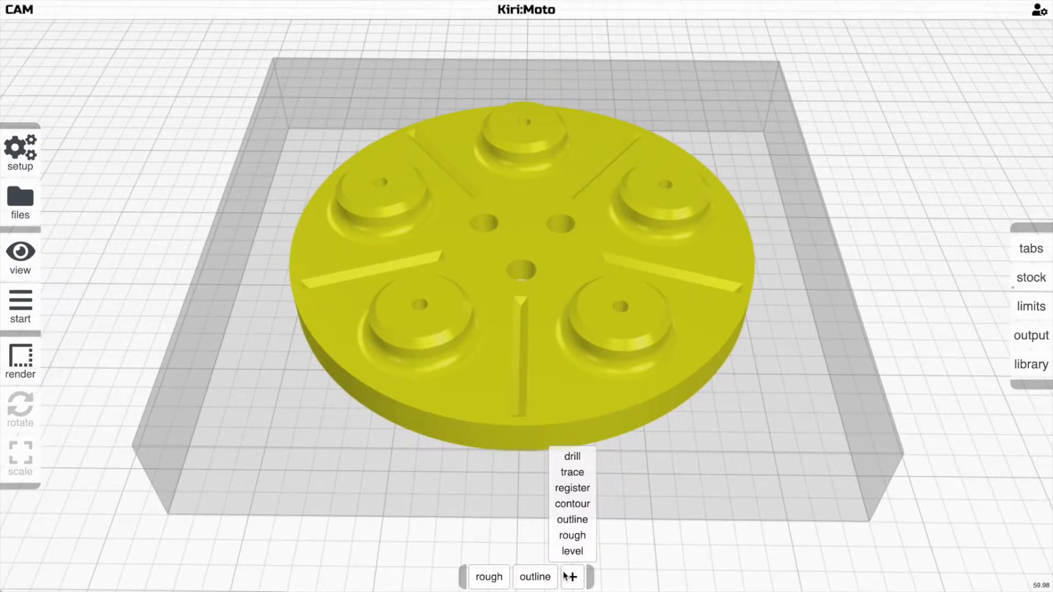
{"action": "left_click", "coordinate": [572, 471]}
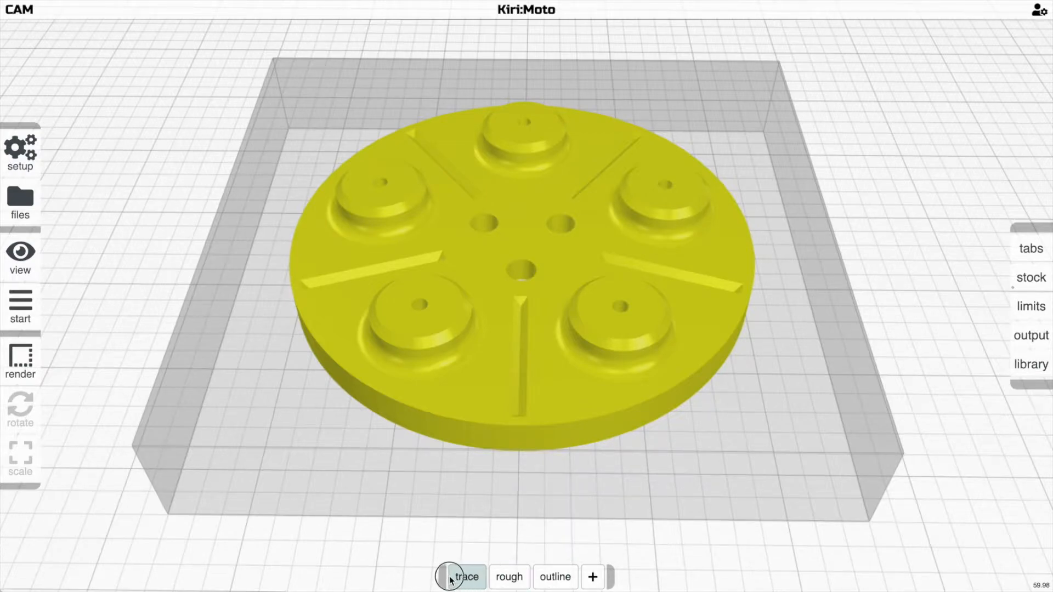
{"action": "left_click", "coordinate": [459, 577]}
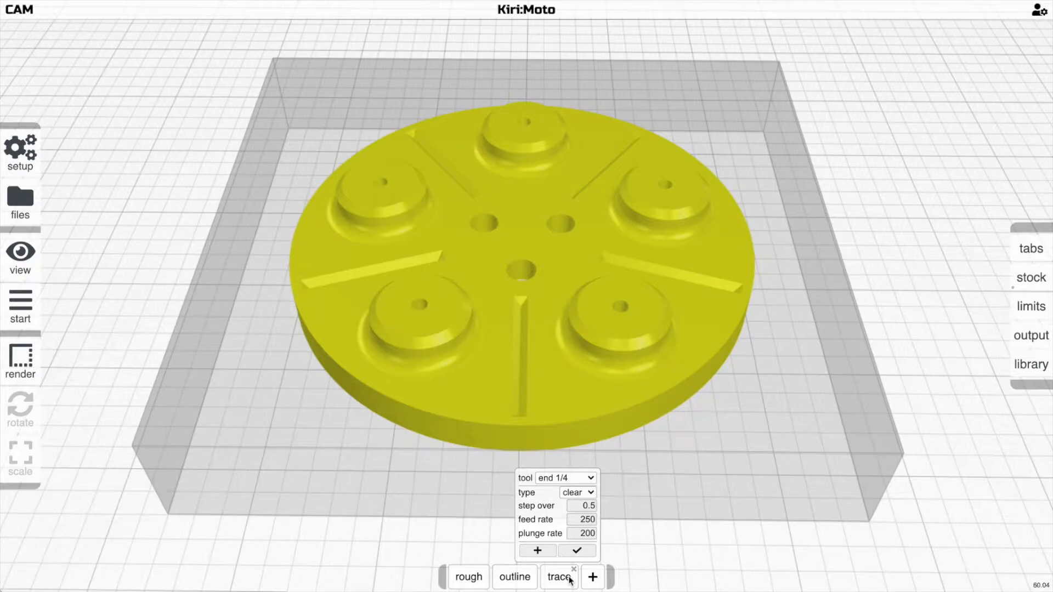
Review the rough, outline and trace operation settings in turn
{"action": "left_click", "coordinate": [469, 577]}
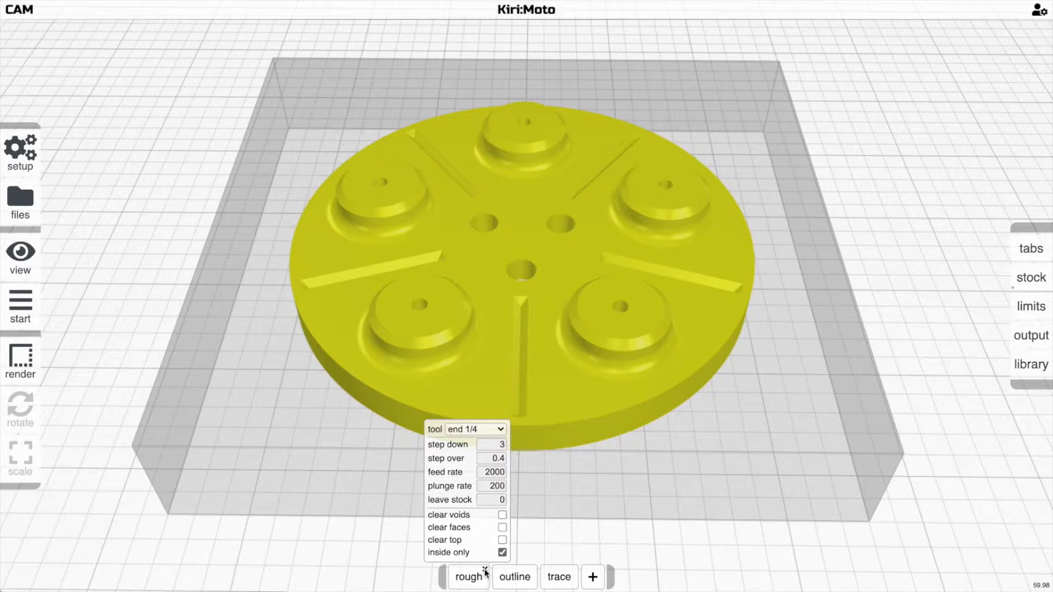
{"action": "left_click", "coordinate": [514, 577]}
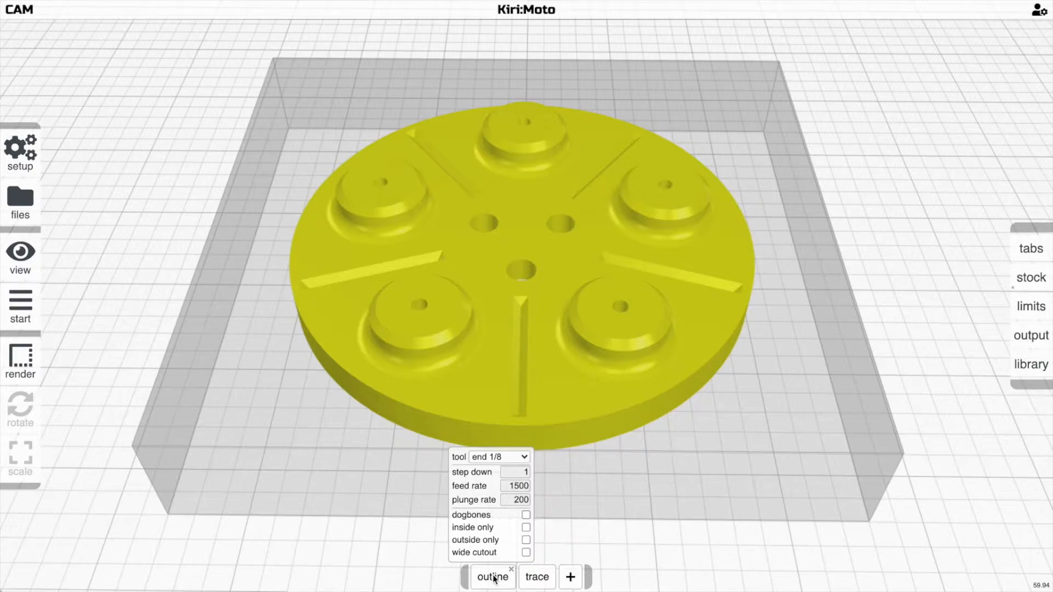
{"action": "left_click", "coordinate": [569, 577]}
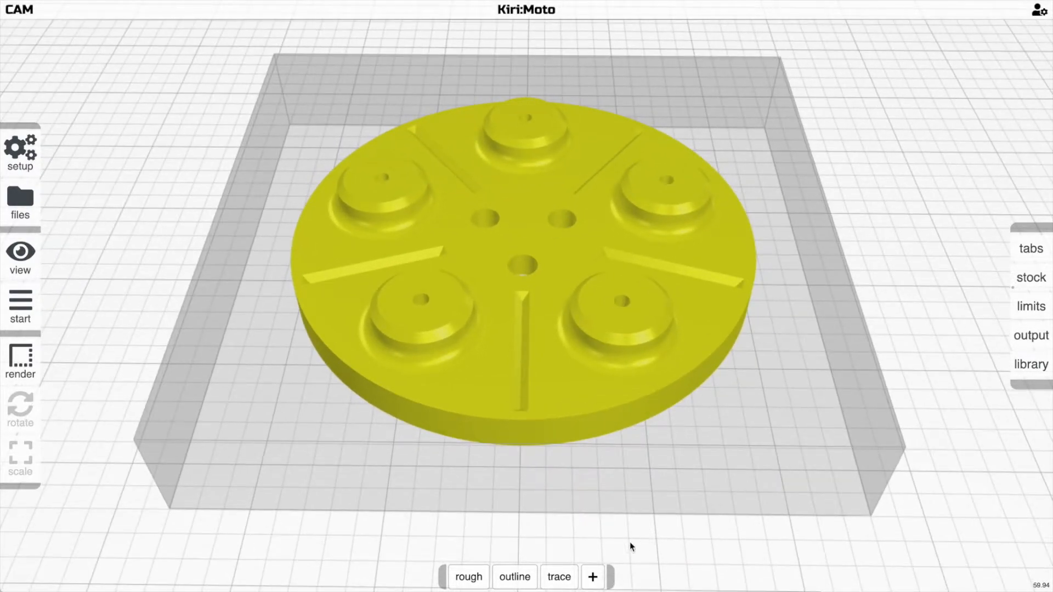
Remove the outline and rough operations and set the remaining trace type to follow
{"action": "left_click", "coordinate": [593, 576]}
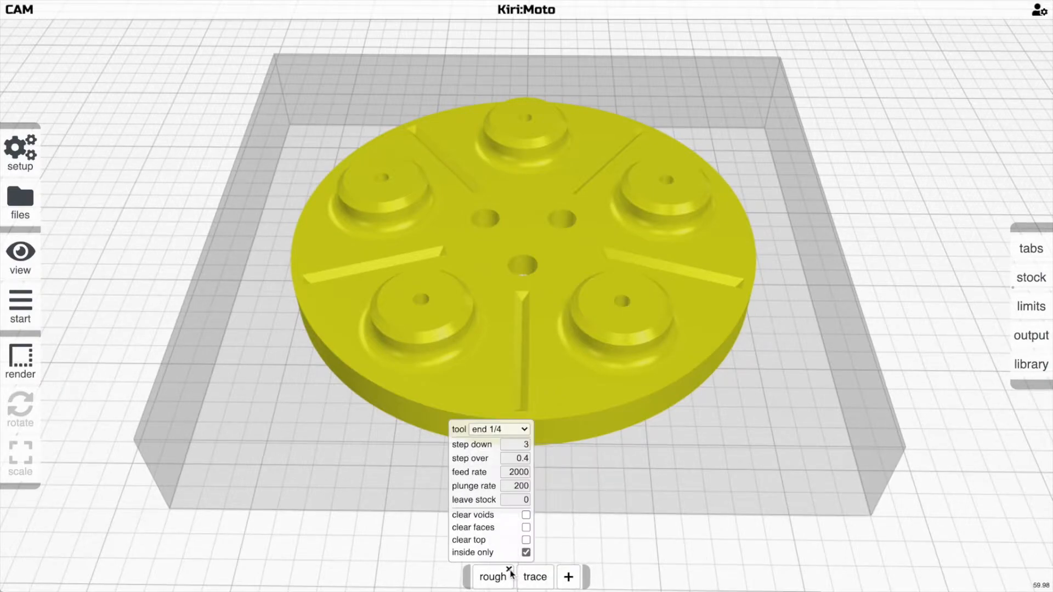
{"action": "left_click", "coordinate": [510, 572]}
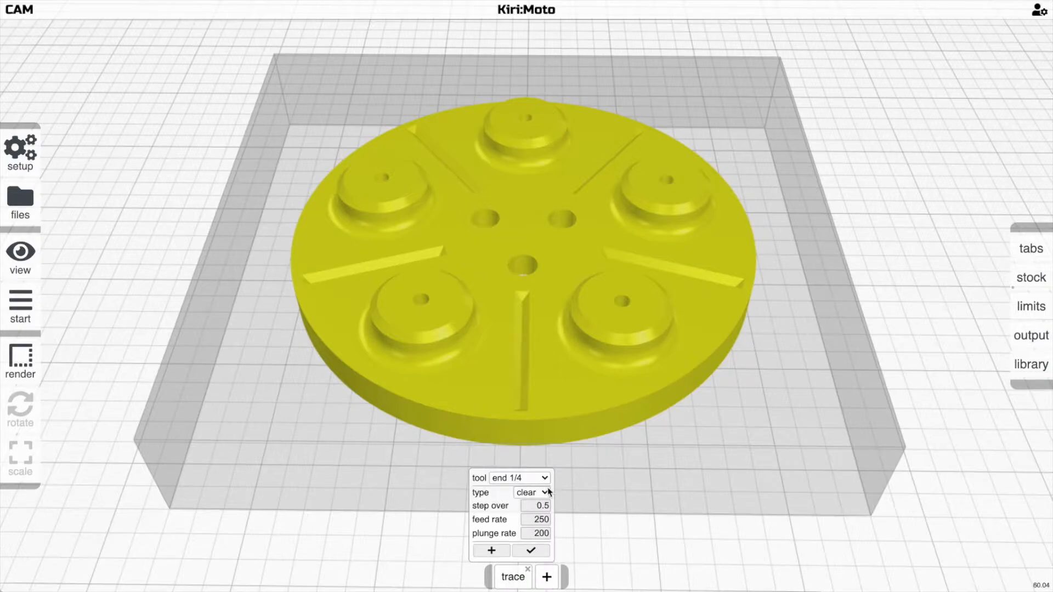
{"action": "left_click", "coordinate": [531, 493]}
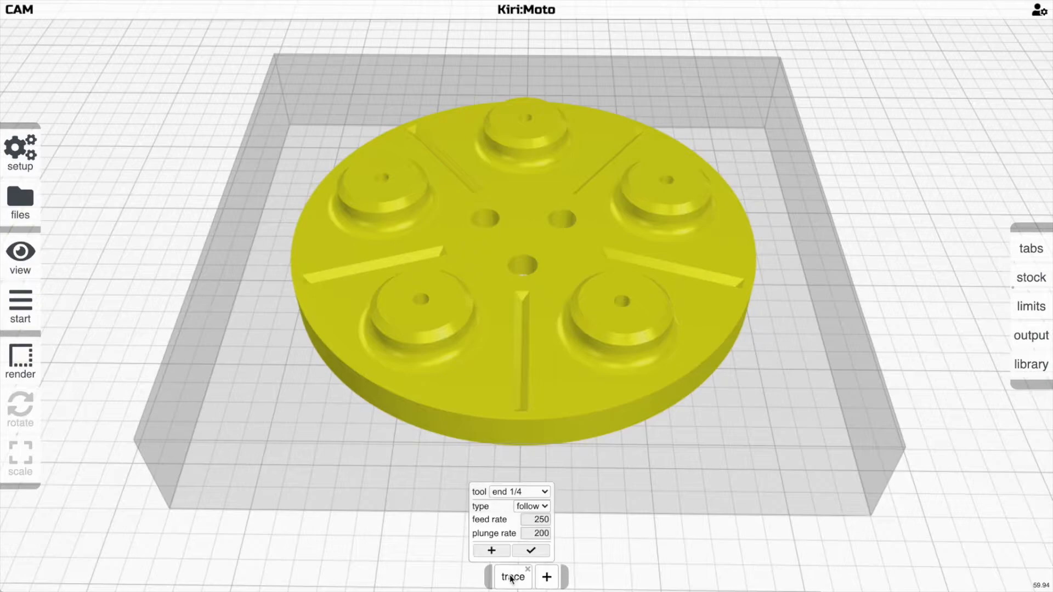
{"action": "left_click", "coordinate": [519, 492]}
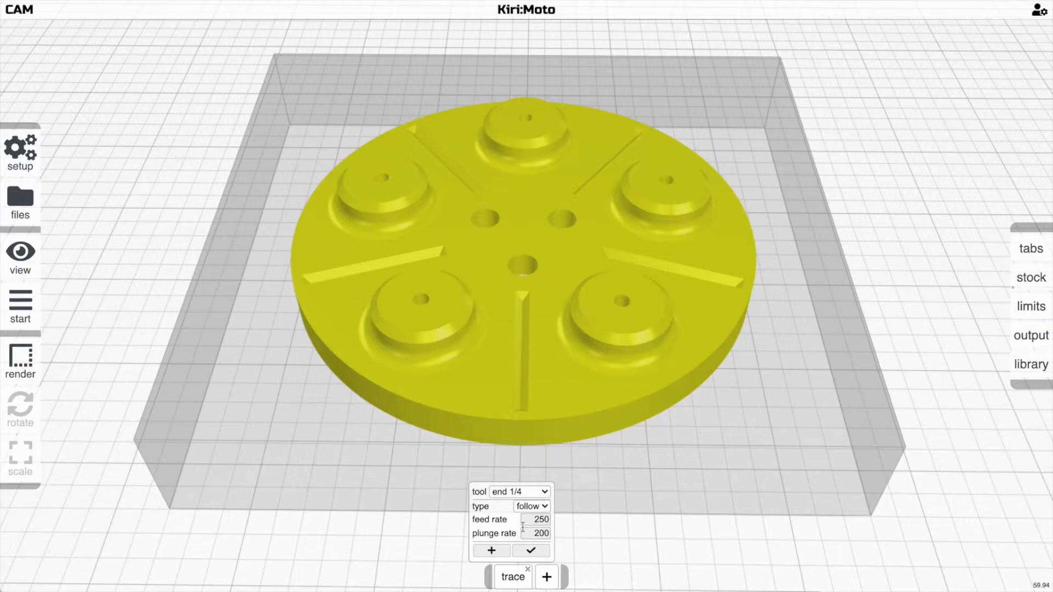
{"action": "left_click", "coordinate": [519, 492]}
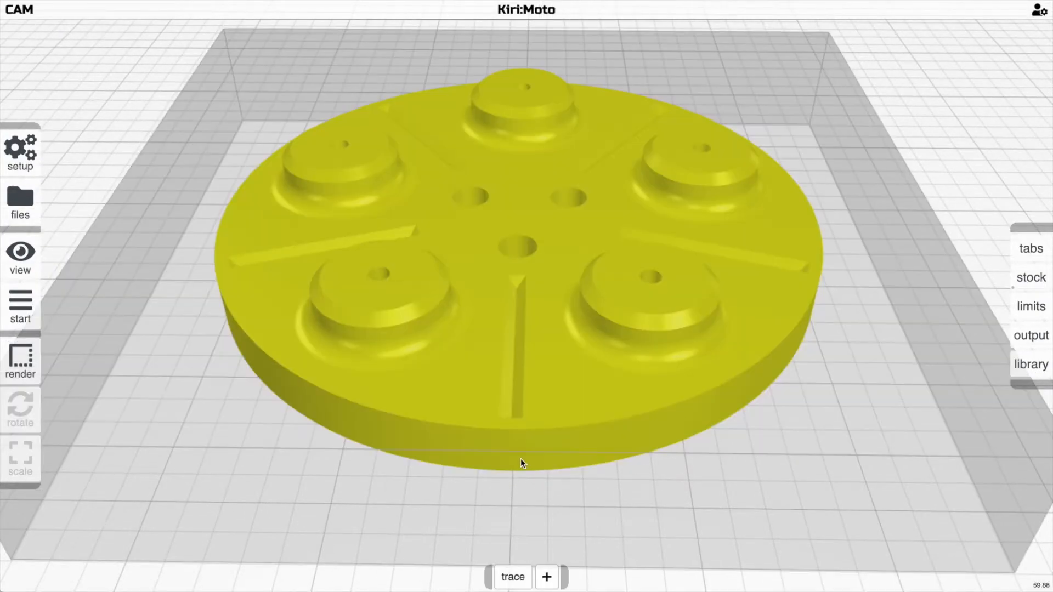
Add a second trace follow operation and pick the two front boss edges
{"action": "left_click", "coordinate": [513, 577]}
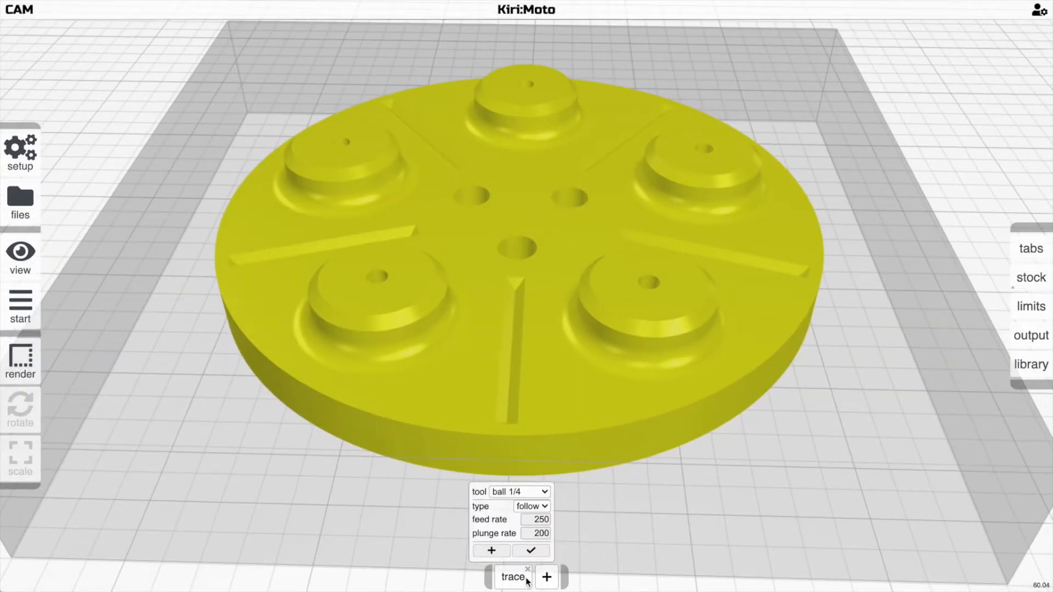
{"action": "left_click", "coordinate": [546, 577]}
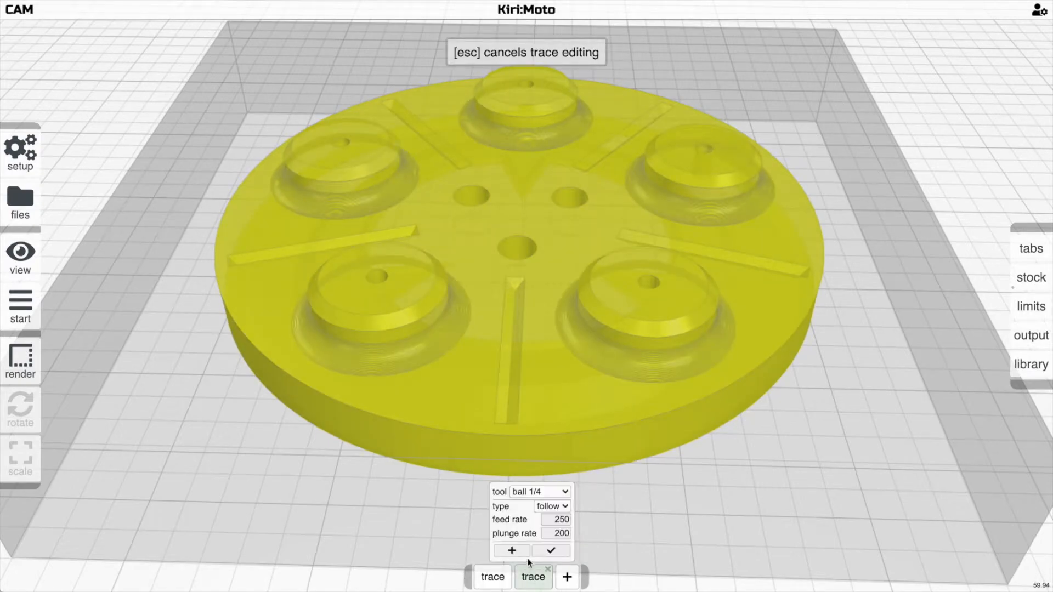
{"action": "left_click", "coordinate": [538, 491]}
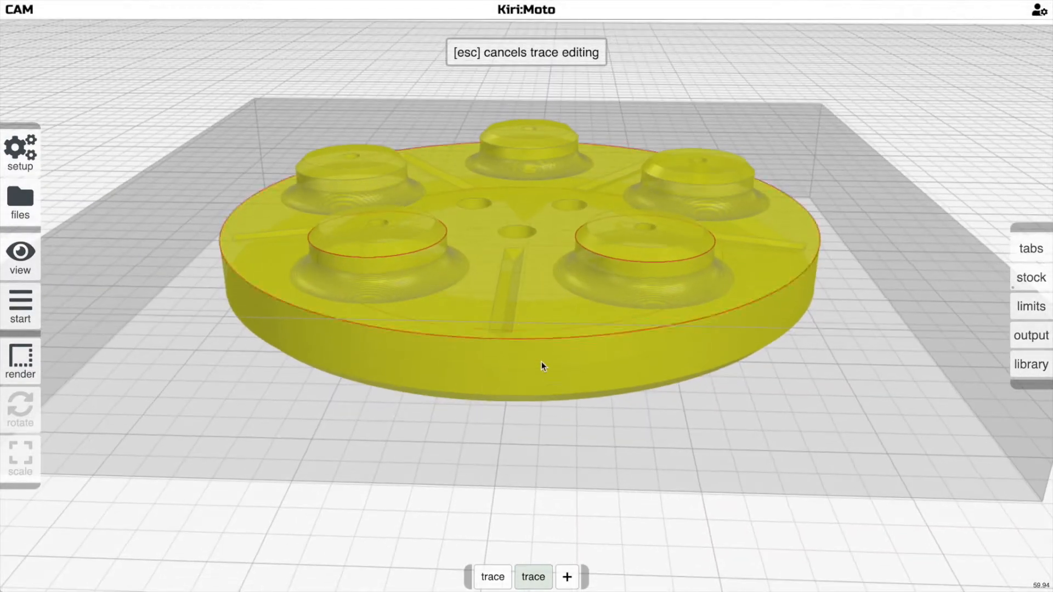
Drop the outer rim edge, run the trace milling animation, then leave it
{"action": "left_click", "coordinate": [19, 306]}
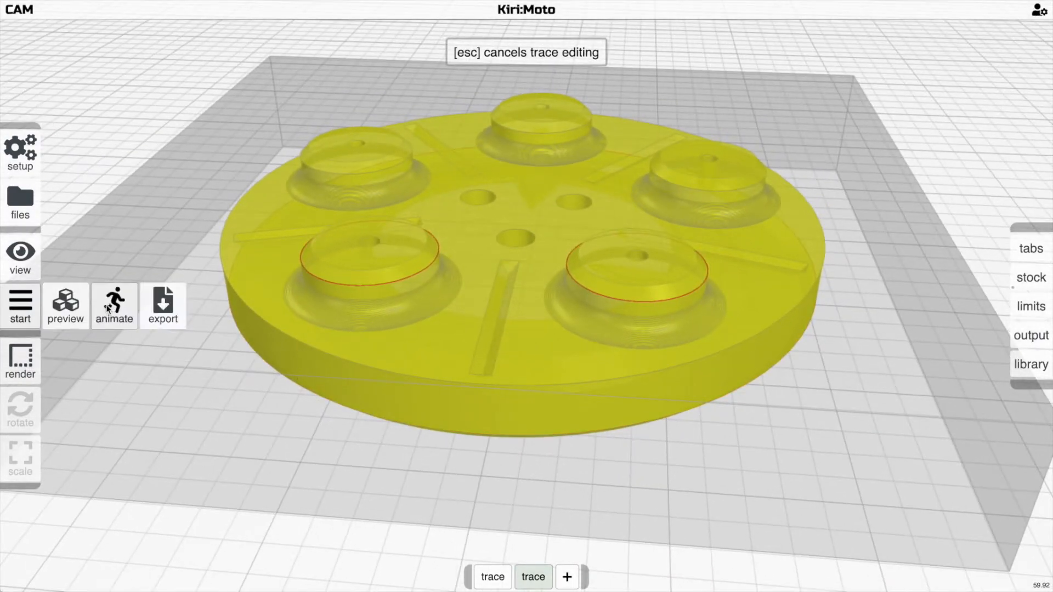
{"action": "left_click", "coordinate": [114, 306]}
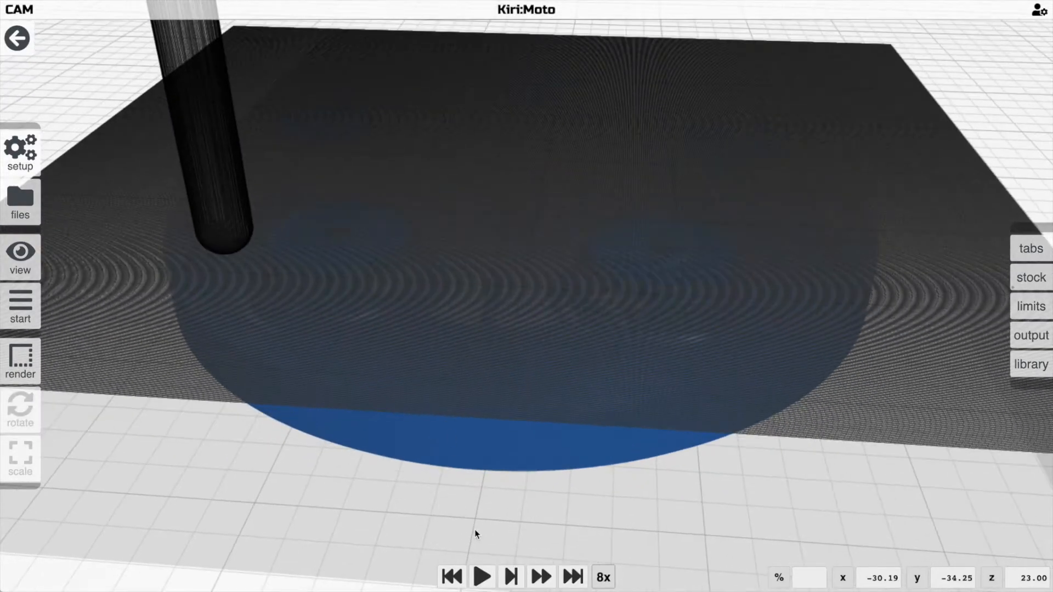
{"action": "left_click", "coordinate": [481, 576]}
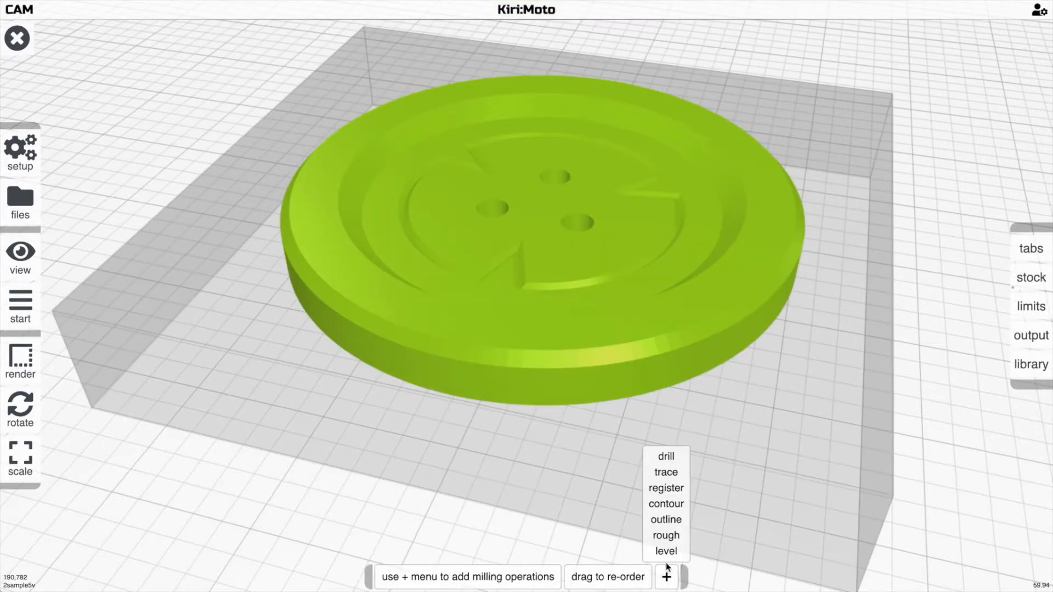
Add a trace clear operation on the logo disc's central emblem outline
{"action": "left_click", "coordinate": [664, 472]}
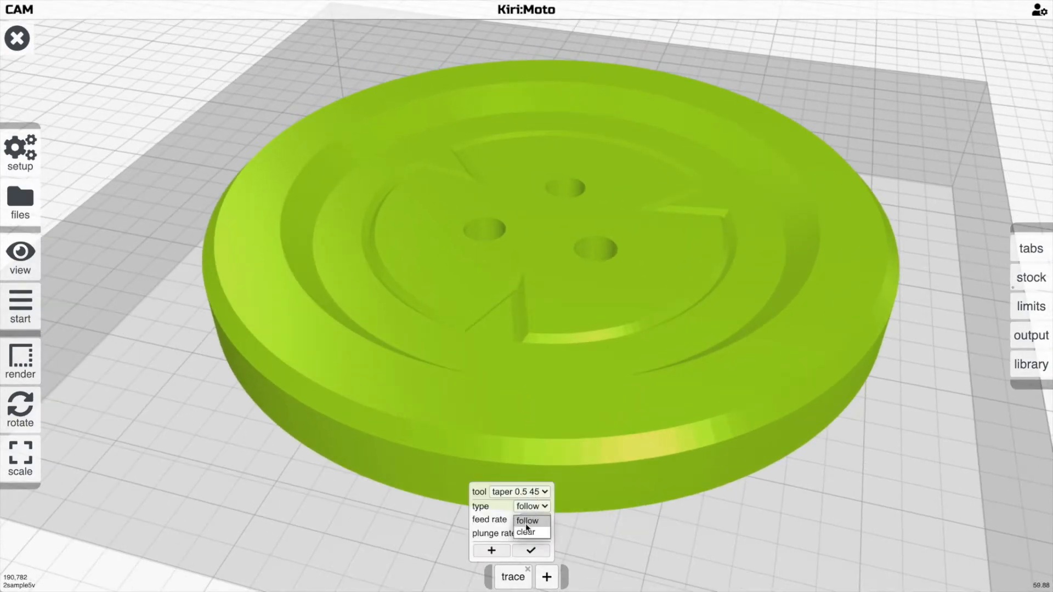
{"action": "left_click", "coordinate": [520, 478]}
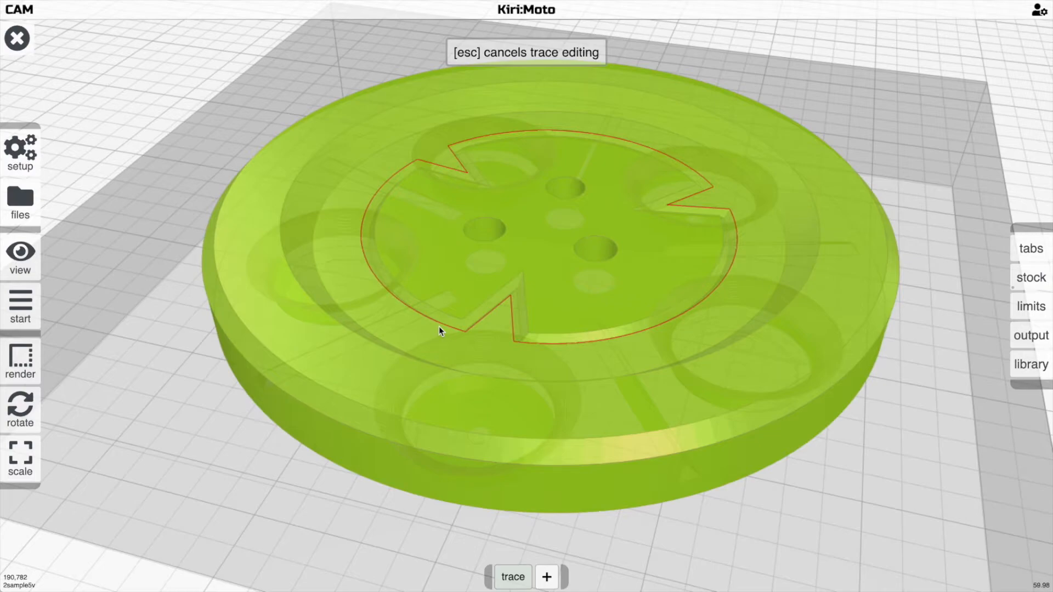
{"action": "mouse_move", "coordinate": [482, 415]}
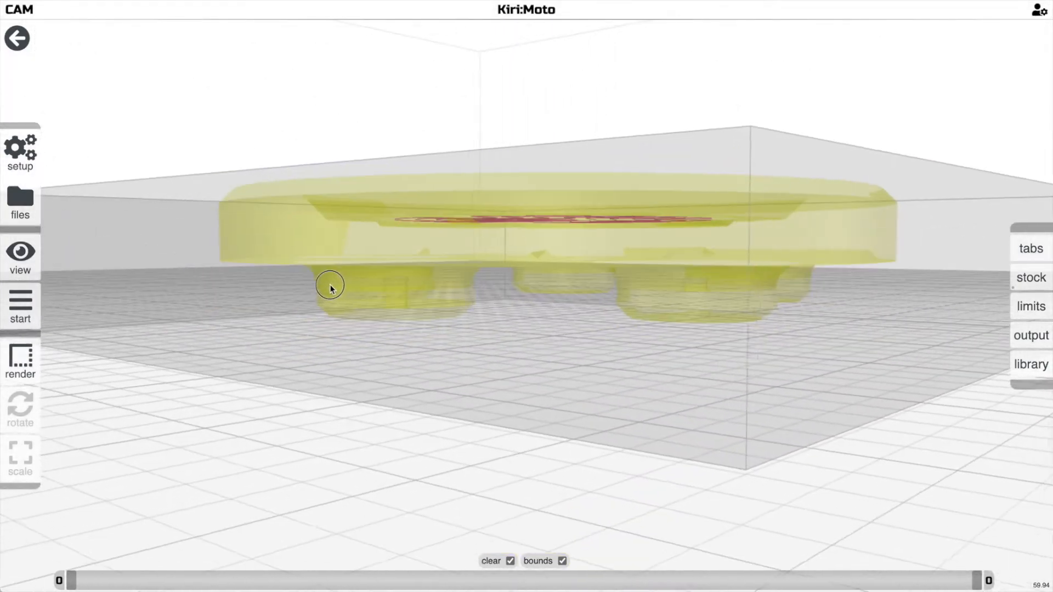
{"action": "left_click_drag", "start_coordinate": [329, 286], "coordinate": [401, 359]}
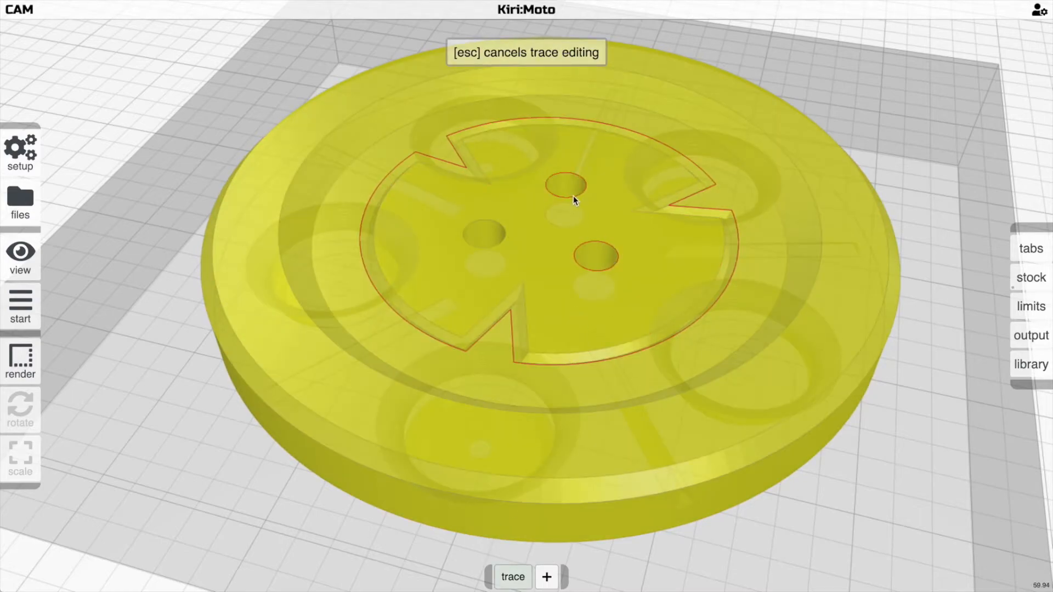
Preview the trace clearing toolpath and pick a different cutting tool for it
{"action": "left_click", "coordinate": [20, 306]}
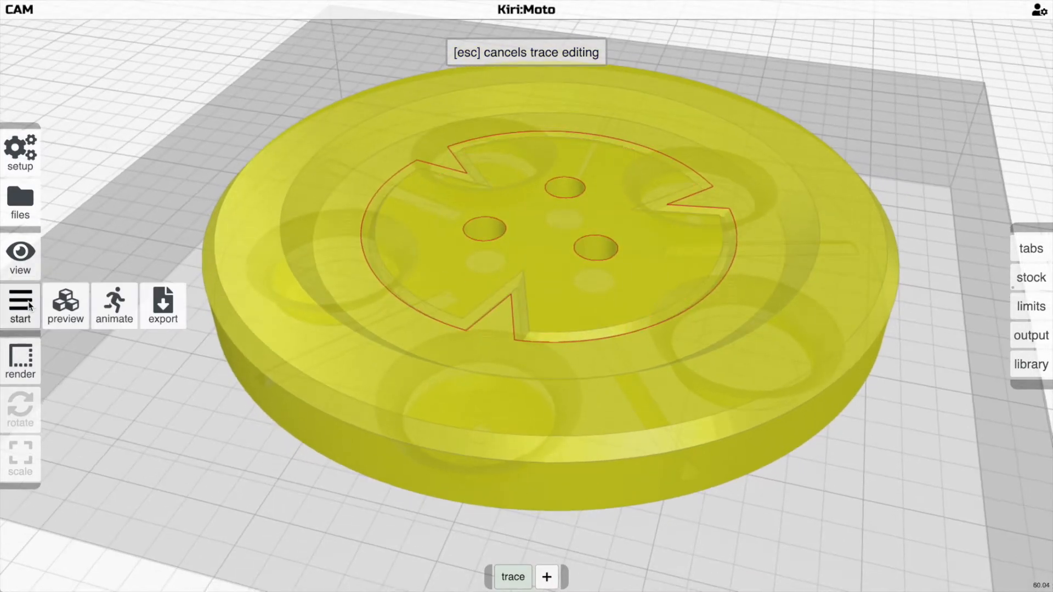
{"action": "left_click", "coordinate": [65, 306]}
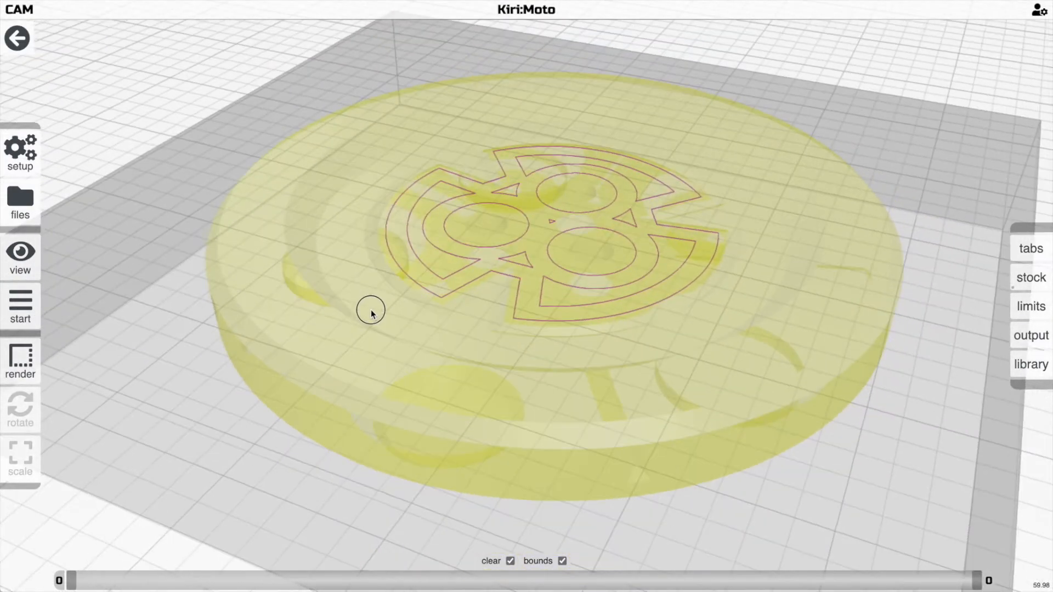
{"action": "left_click", "coordinate": [520, 477]}
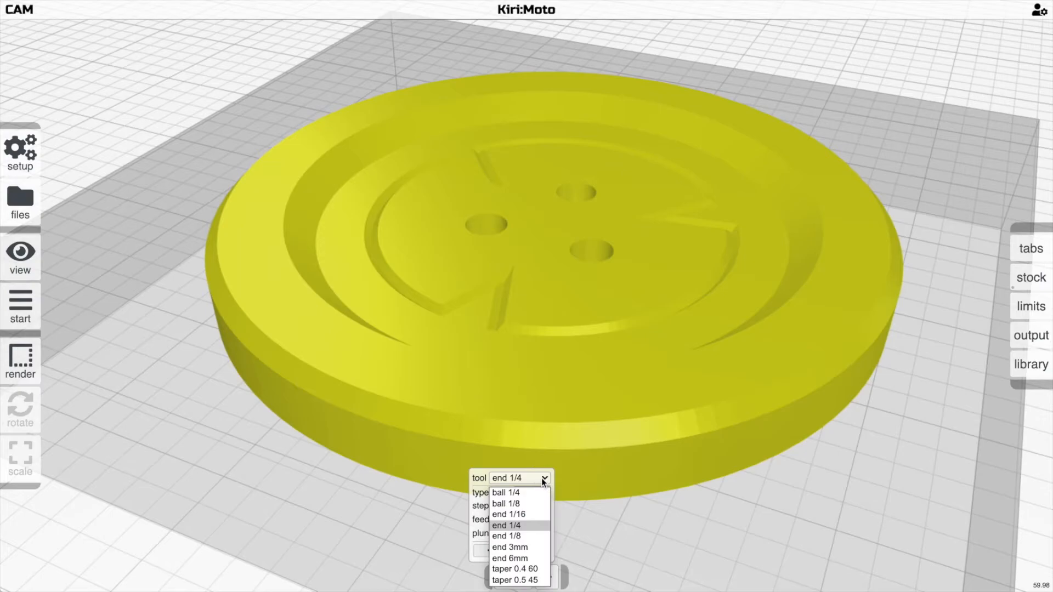
{"action": "left_click", "coordinate": [508, 515]}
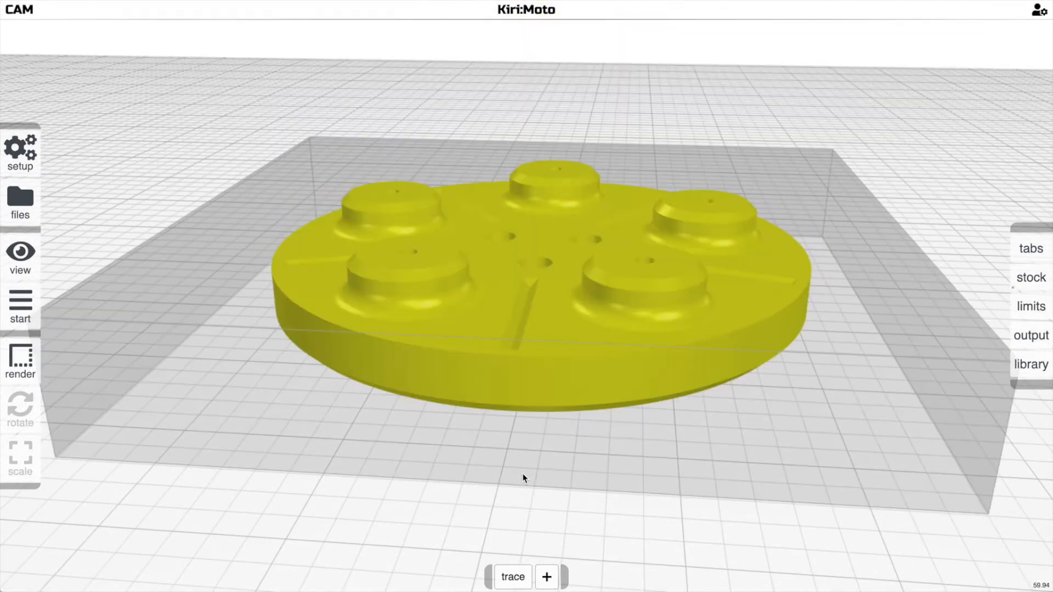
Add a rough operation with the end 1/4 tool, step down 3 and stepover 0.4
{"action": "left_click", "coordinate": [546, 576]}
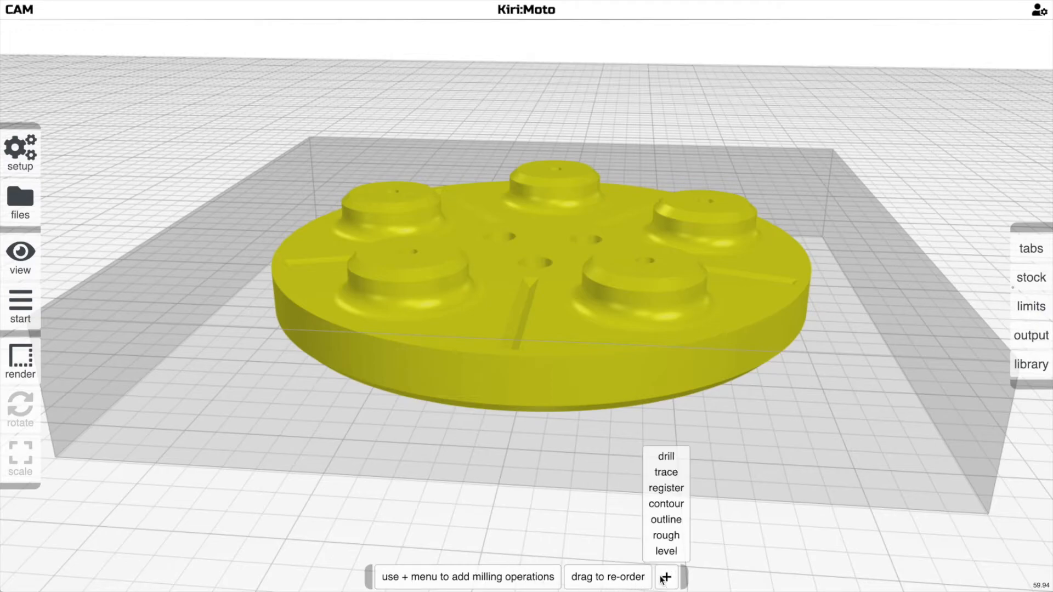
{"action": "left_click", "coordinate": [666, 536]}
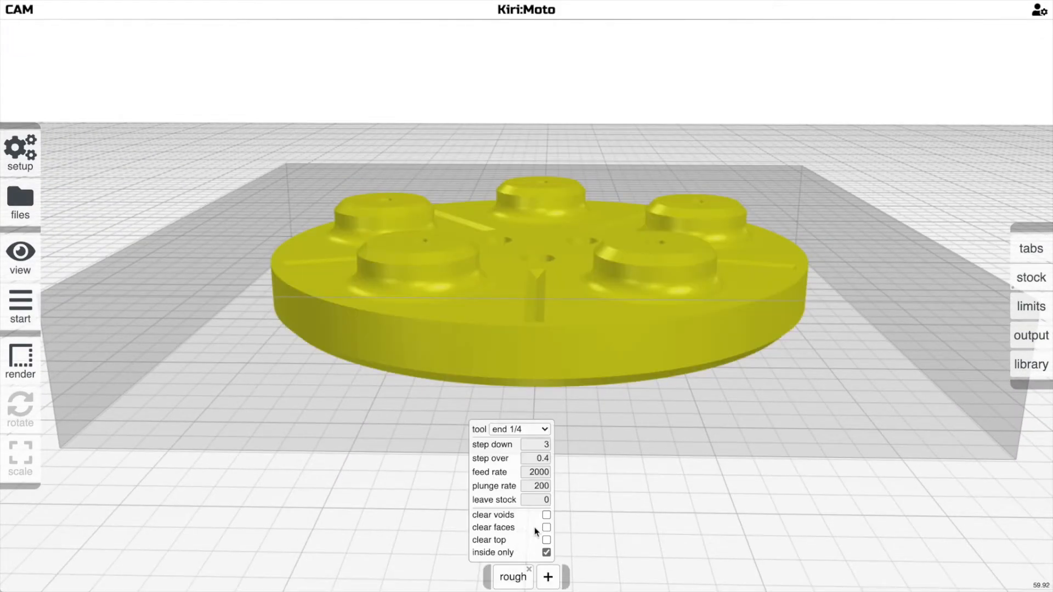
{"action": "left_click", "coordinate": [20, 308]}
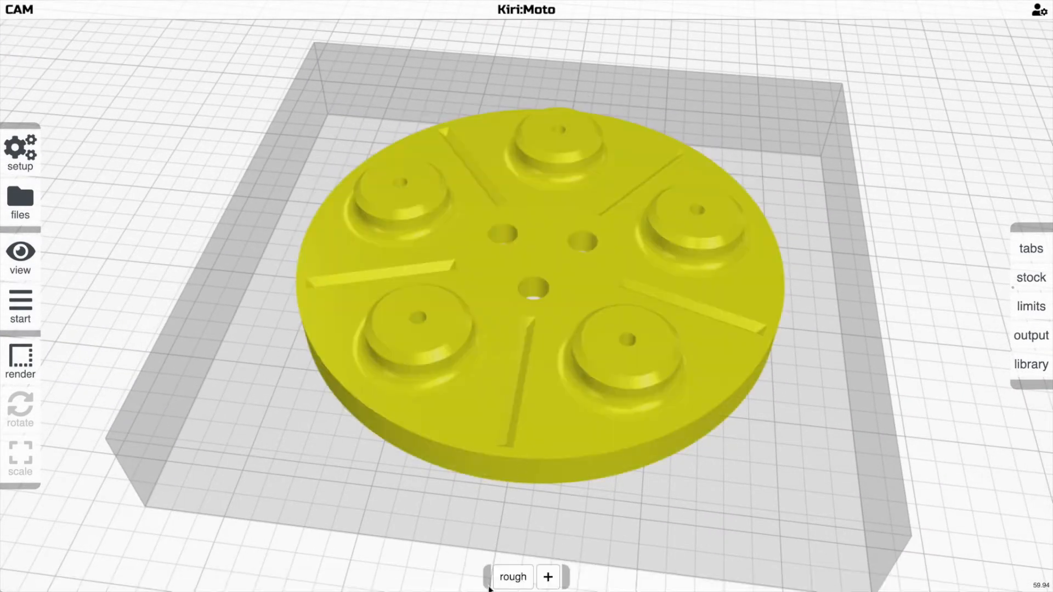
{"action": "left_click", "coordinate": [512, 577]}
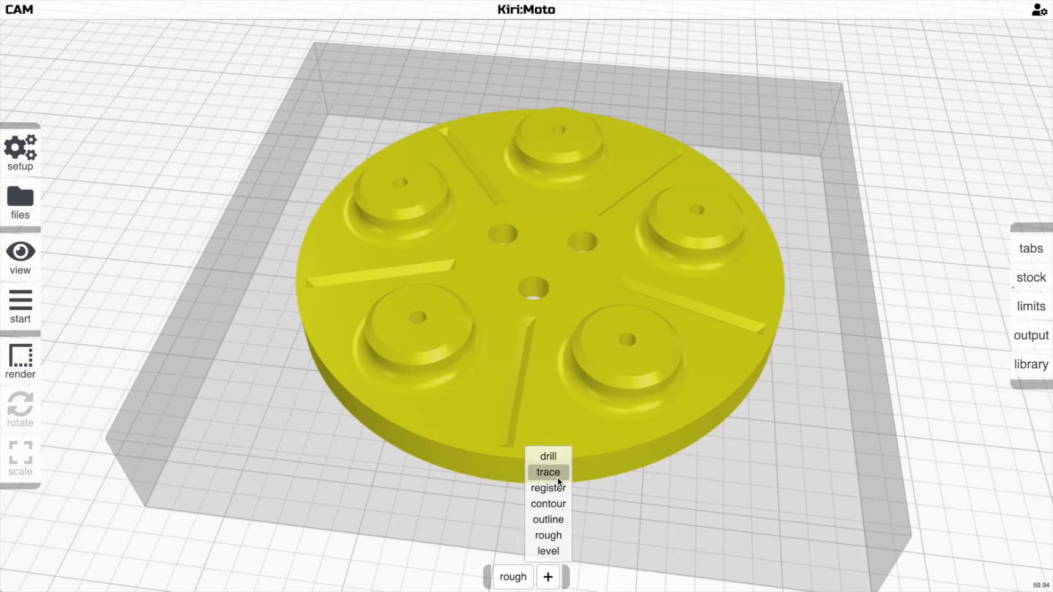
Add a trace operation and preview the concentric roughing passes around the five bosses
{"action": "left_click", "coordinate": [548, 472]}
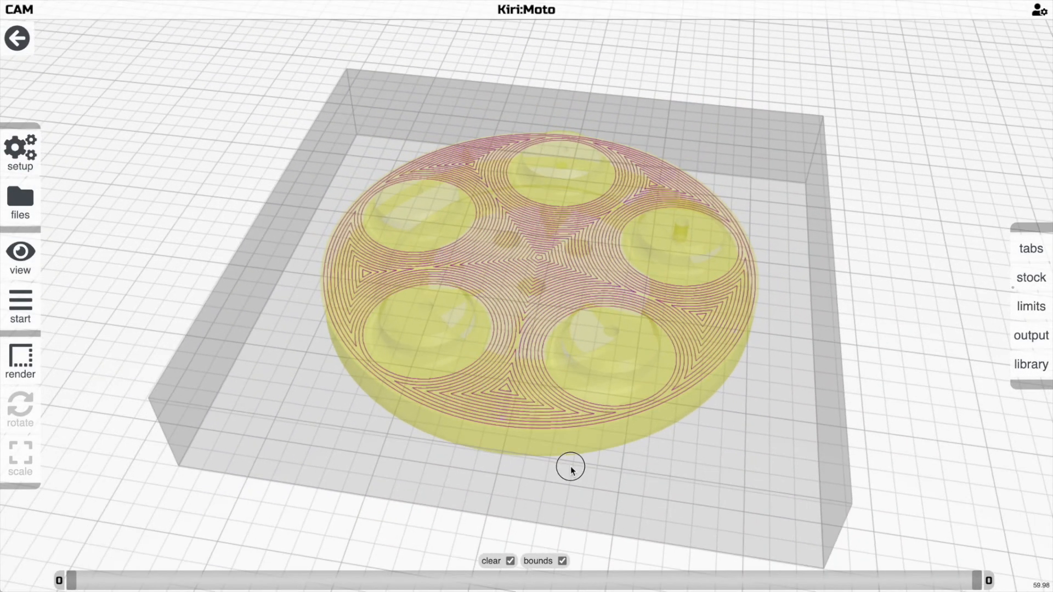
{"action": "left_click_drag", "start_coordinate": [570, 467], "coordinate": [580, 517]}
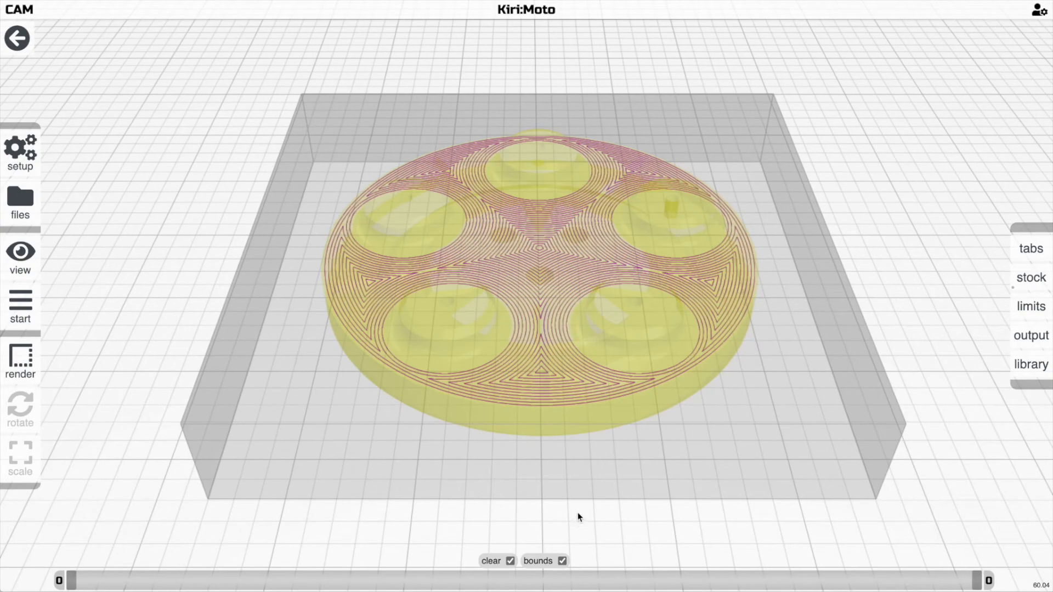